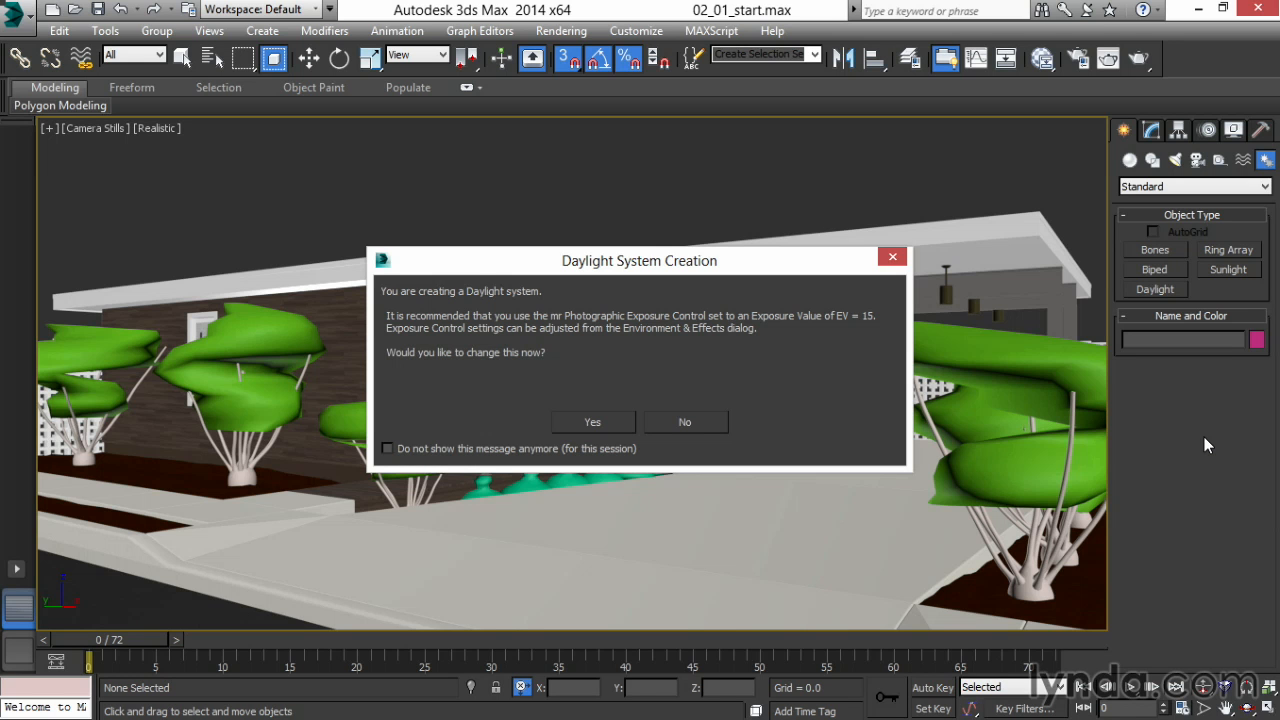
# - Answer the Daylight System Creation prompt recommending mr Photographic Exposure Control
pyautogui.click(684, 421)
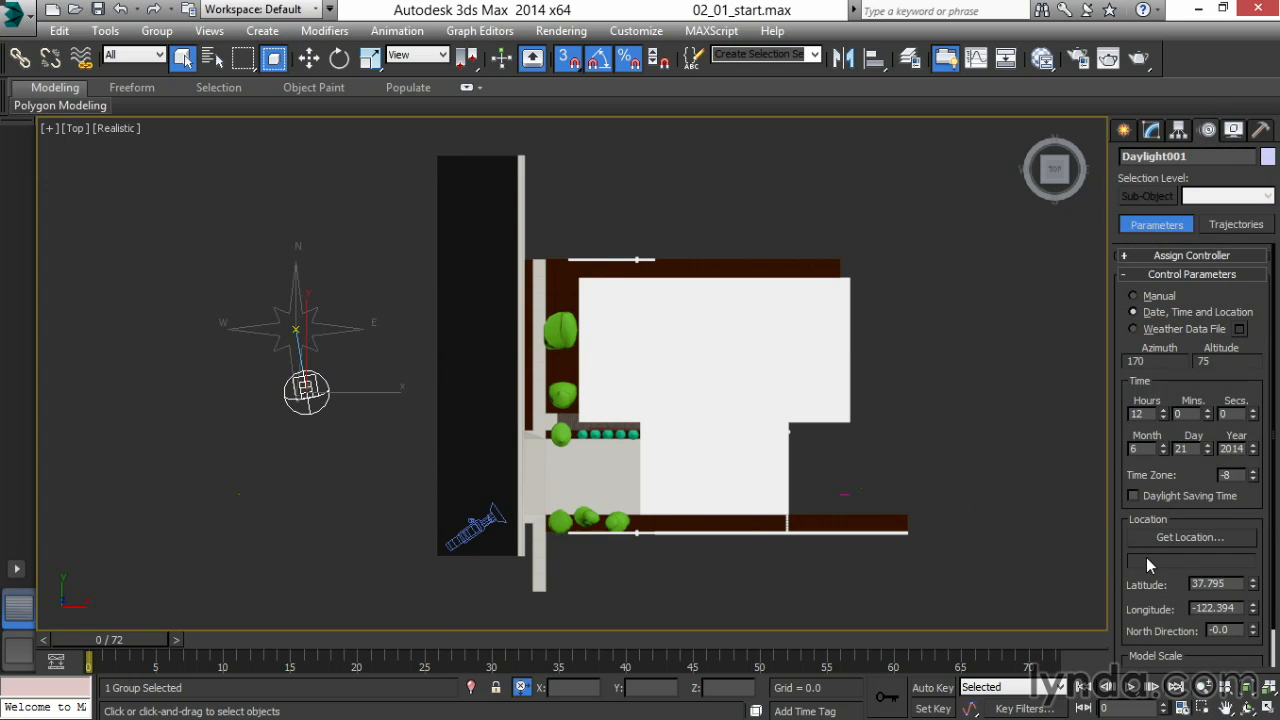